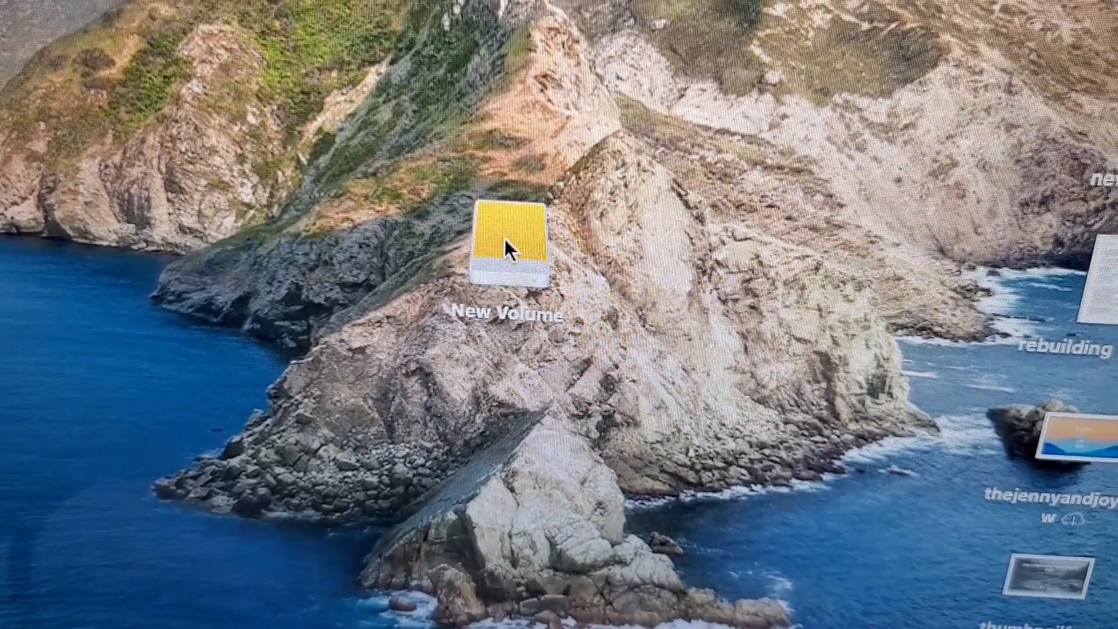
# Open the New Volume drive from the desktop into a Finder window.
pyautogui.doubleClick(507, 242)
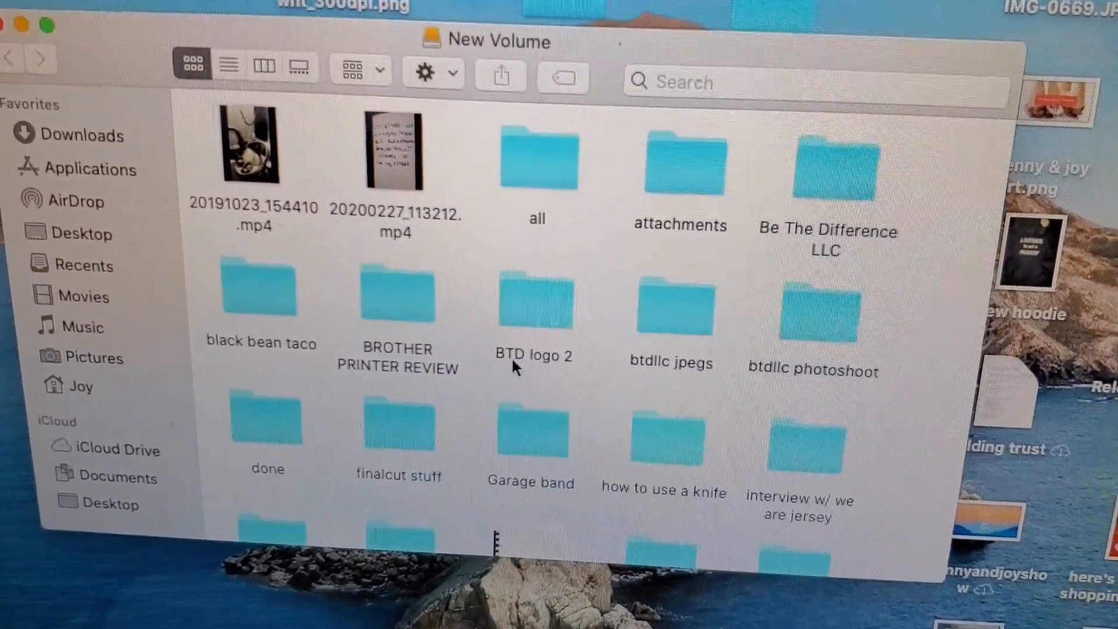
pyautogui.scroll(-3)
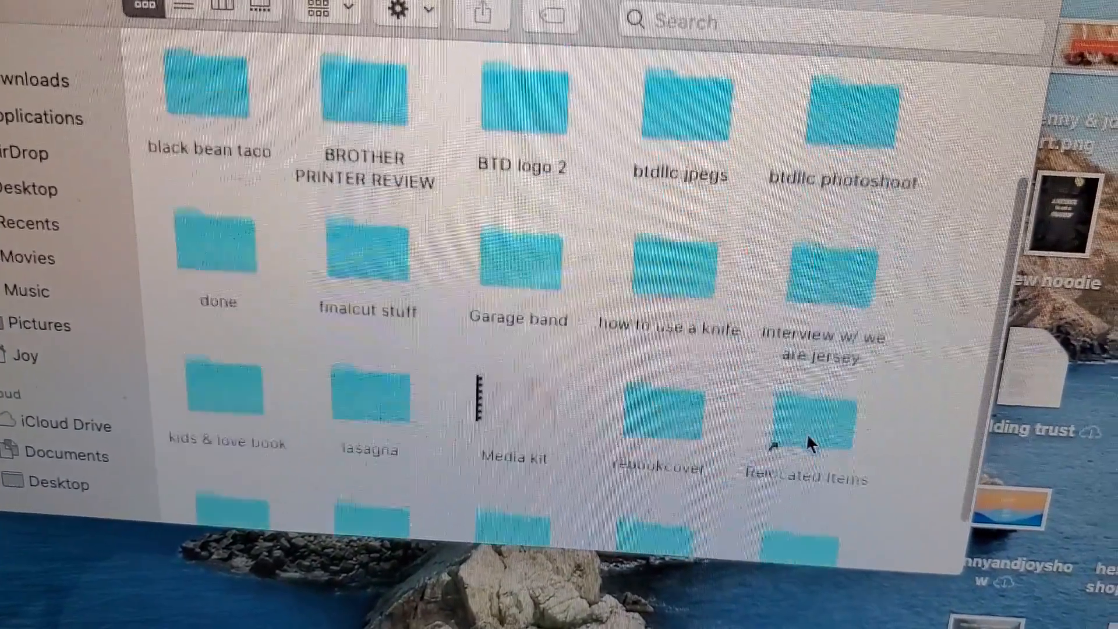
pyautogui.scroll(-3)
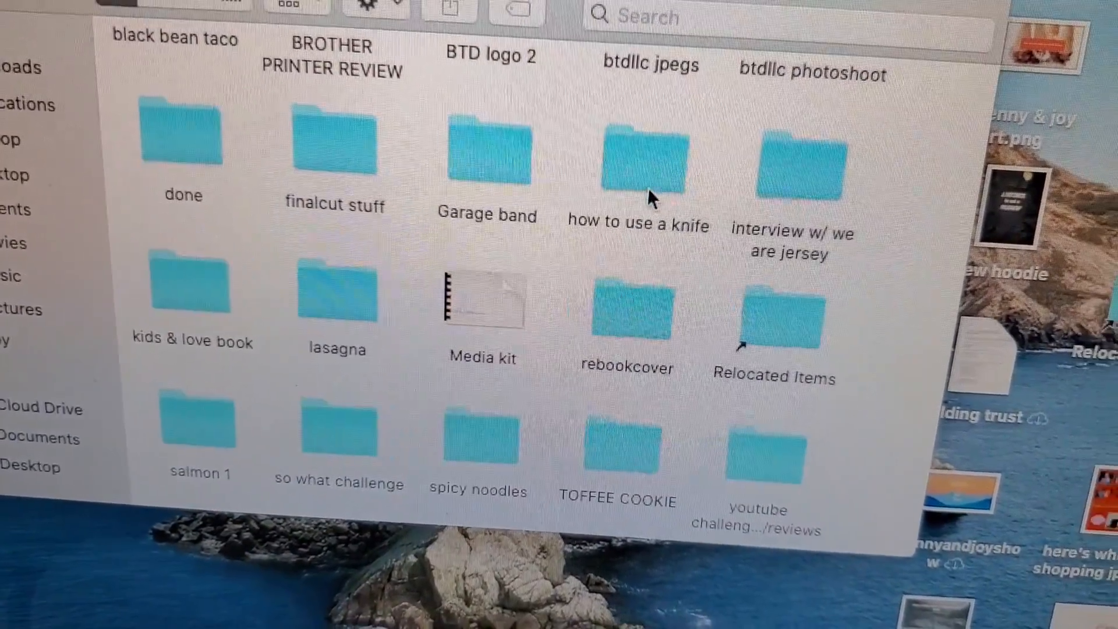
pyautogui.scroll(3)
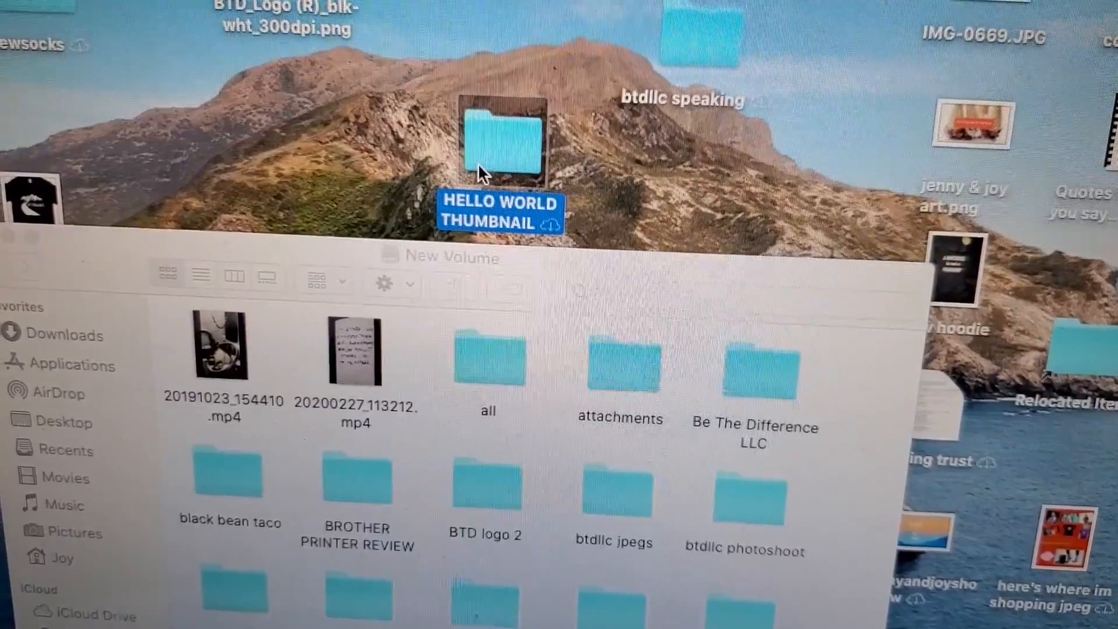
# Scroll the New Volume window while the HELLO WORLD THUMBNAIL folder copies onto the drive.
pyautogui.scroll(-3)
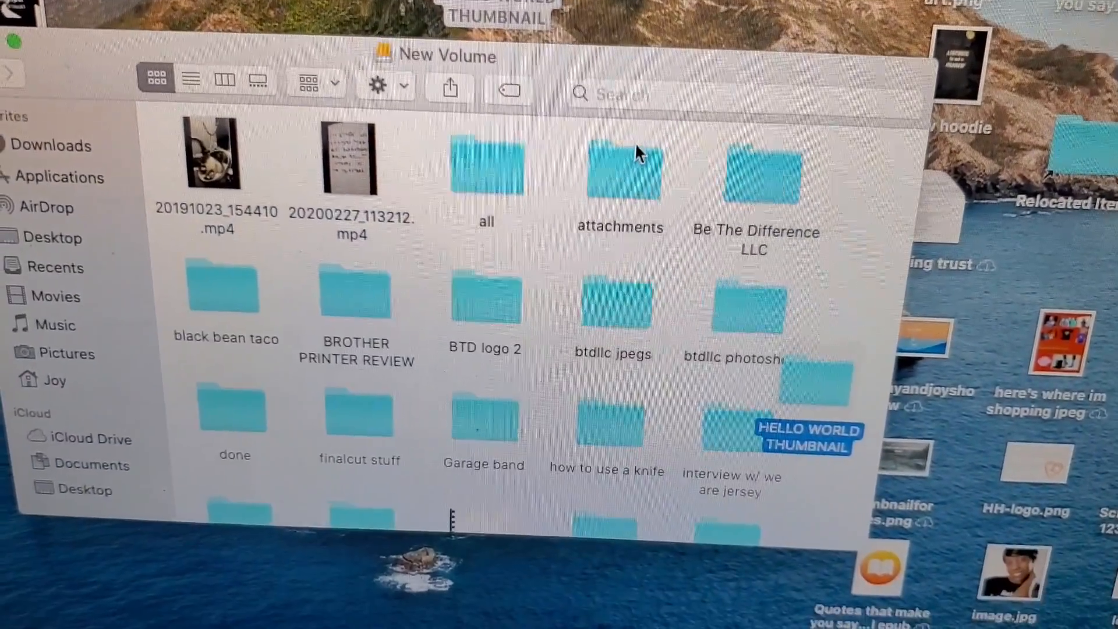
pyautogui.scroll(-3)
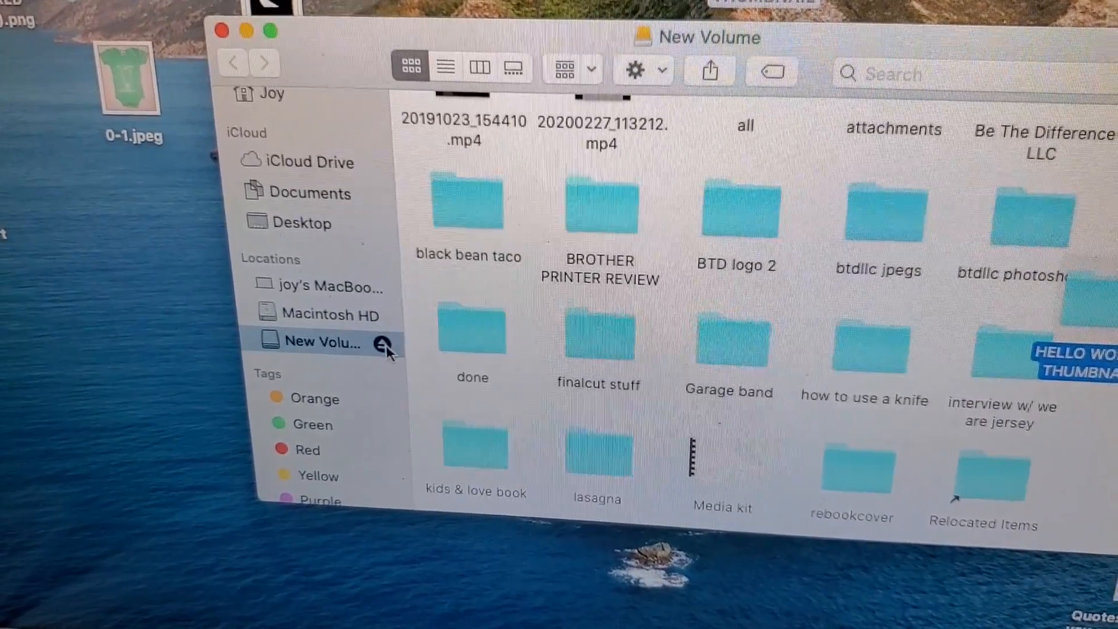
# Eject the New Volume drive from the Finder sidebar's Locations list.
pyautogui.click(221, 30)
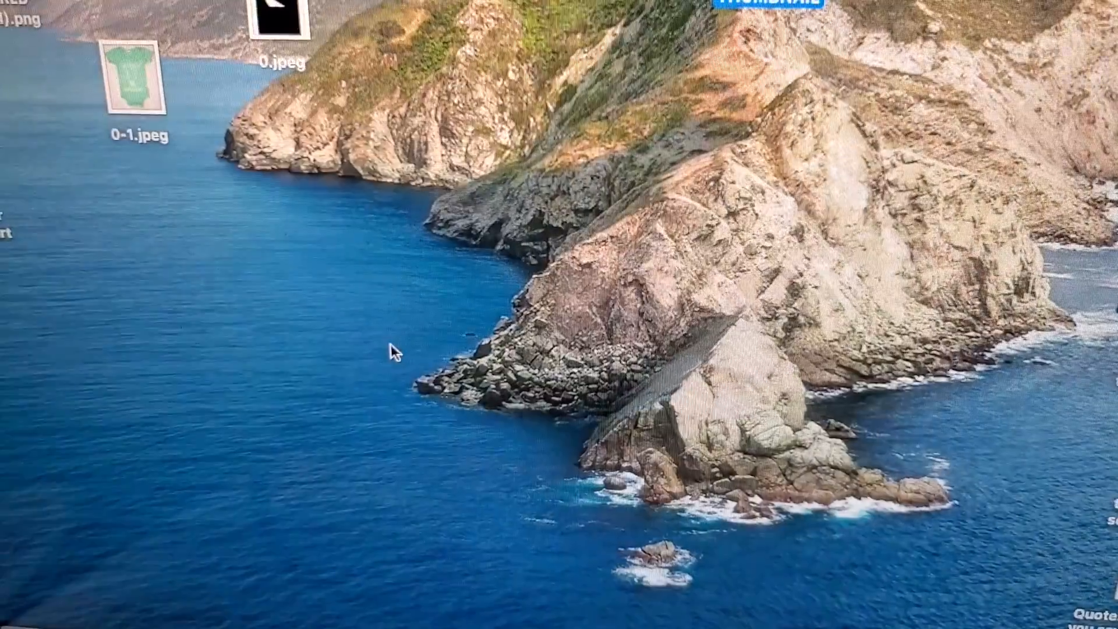